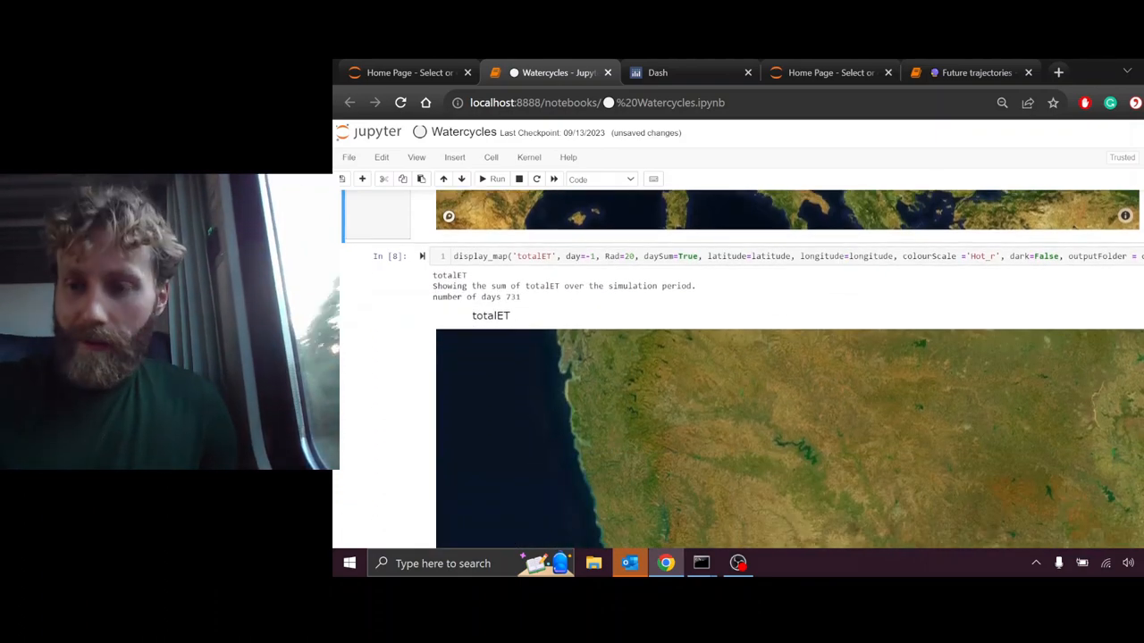
Scroll down past the totalET map to the summed evapotranspiration heat map of the Danube basin.
{"action": "scroll", "scroll_direction": "down", "scroll_amount": 3}
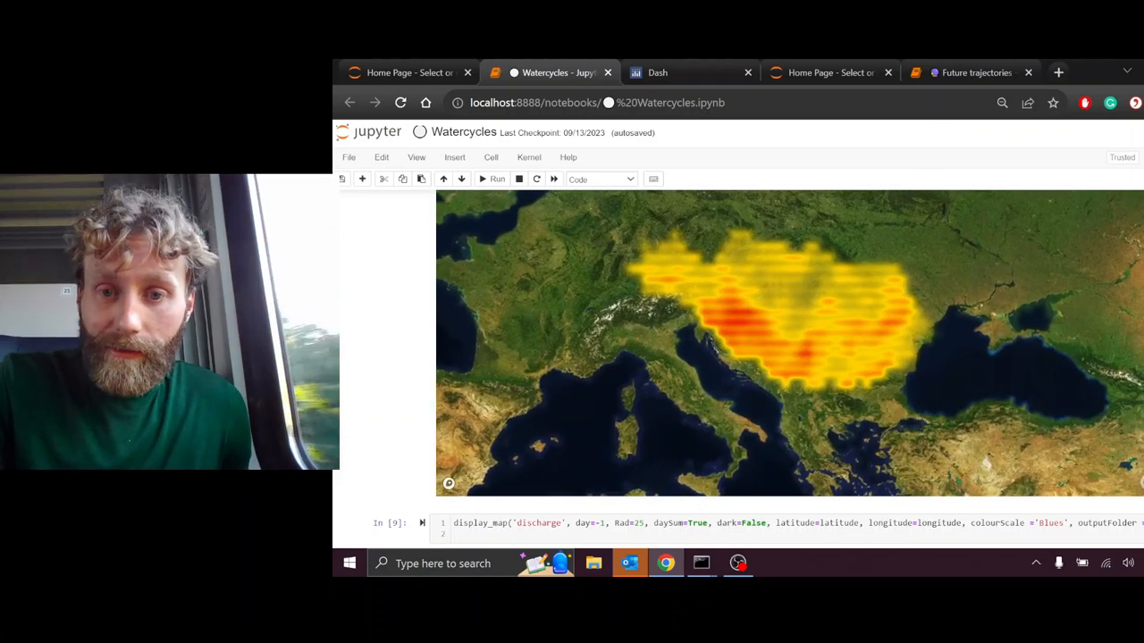
Scroll further down the Watercycles notebook toward the Danube discharge map cell.
{"action": "scroll", "scroll_direction": "down", "scroll_amount": 3}
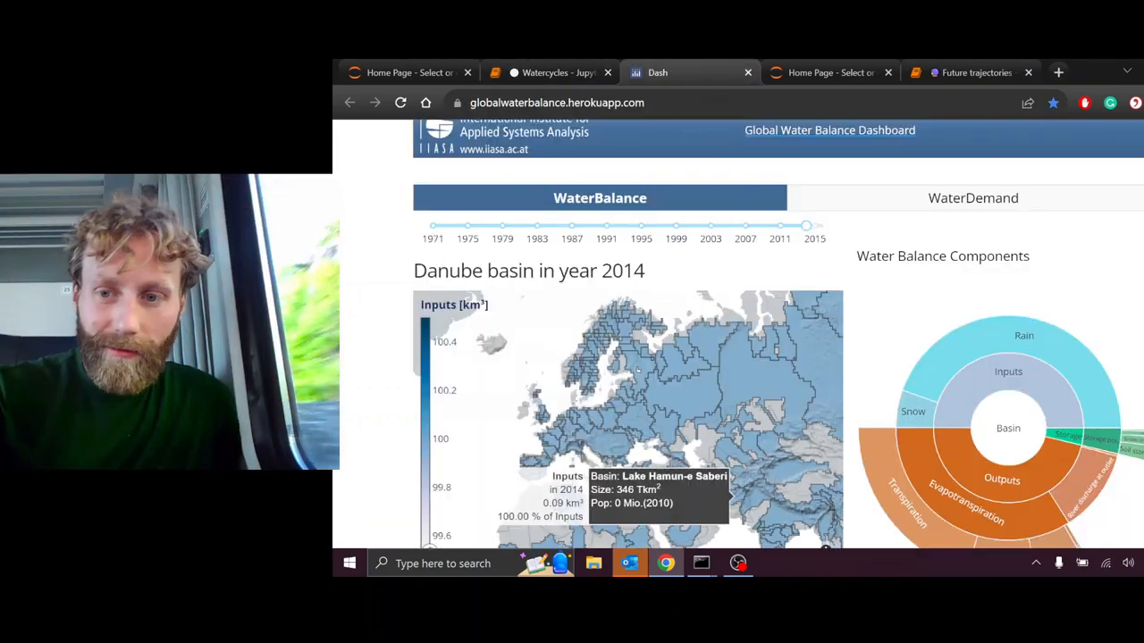
Scroll the dashboard to the Danube summary (797 Tkm², 0.81 km³ 2014 inputs) and water-balance chart.
{"action": "scroll", "scroll_direction": "down", "scroll_amount": 3}
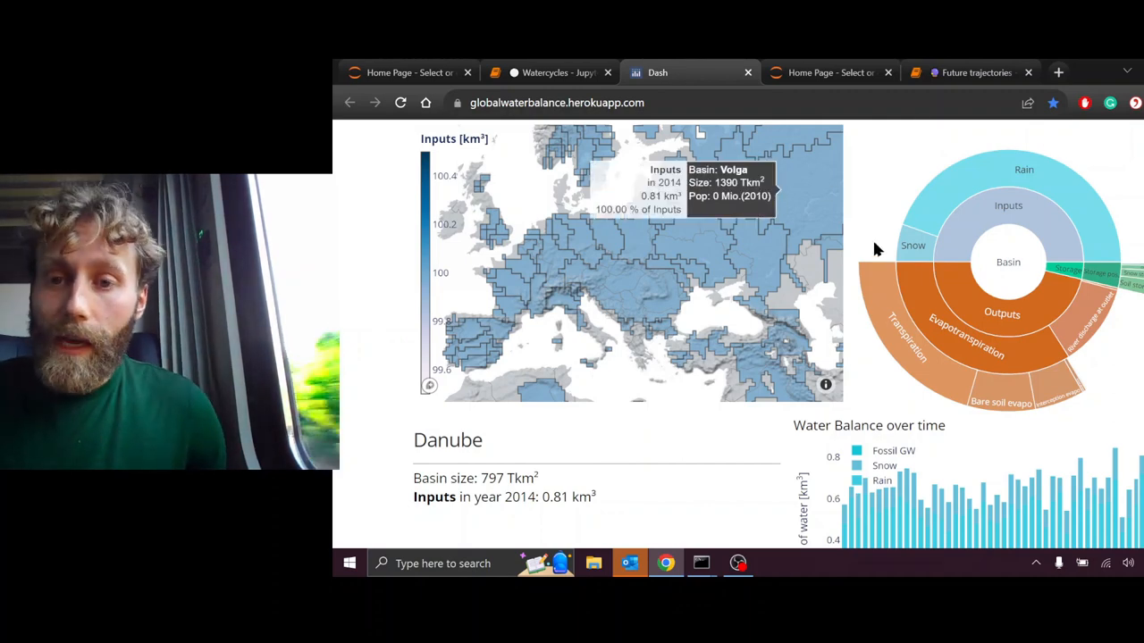
{"action": "mouse_move", "coordinate": [874, 217]}
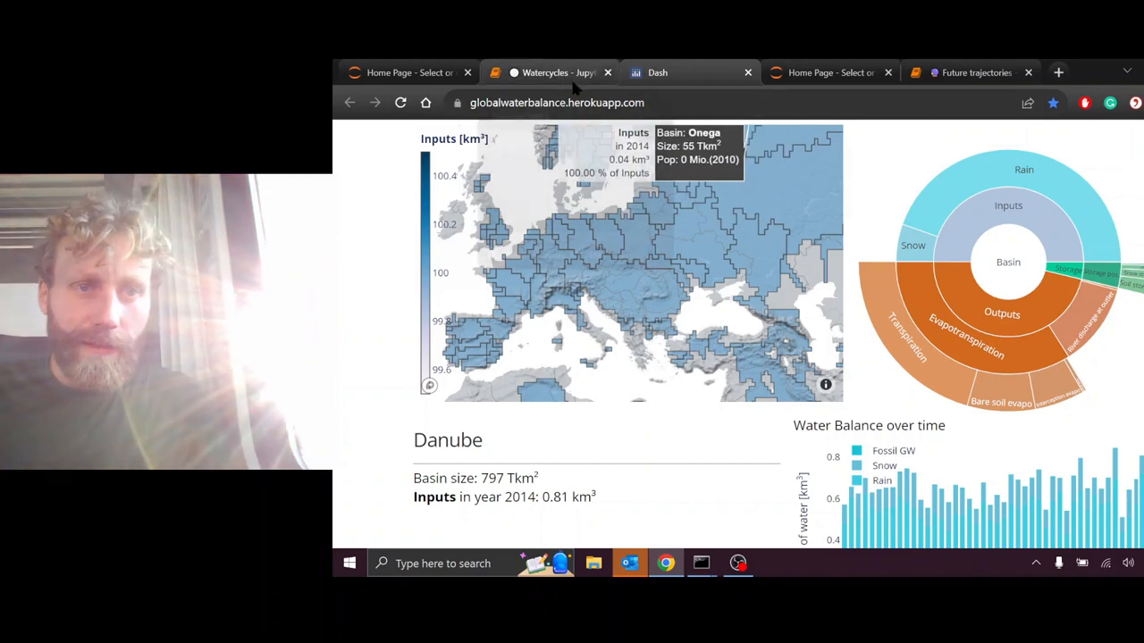
Switch browser tabs back to the Watercycles notebook, then to the Future trajectories notebook.
{"action": "left_click", "coordinate": [550, 72]}
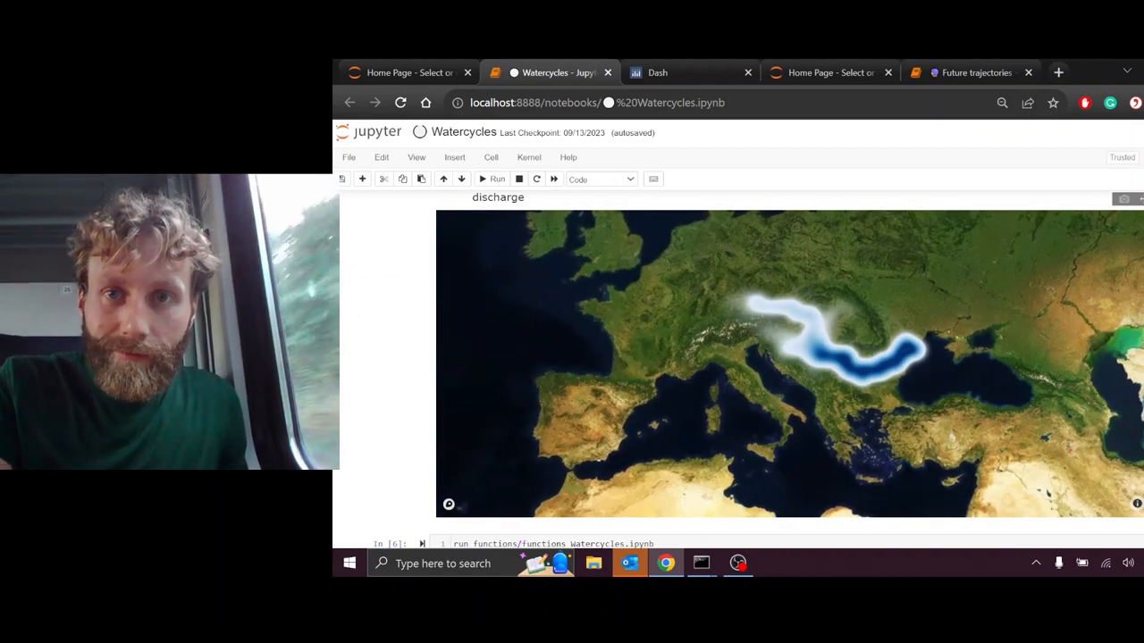
{"action": "left_click", "coordinate": [658, 72]}
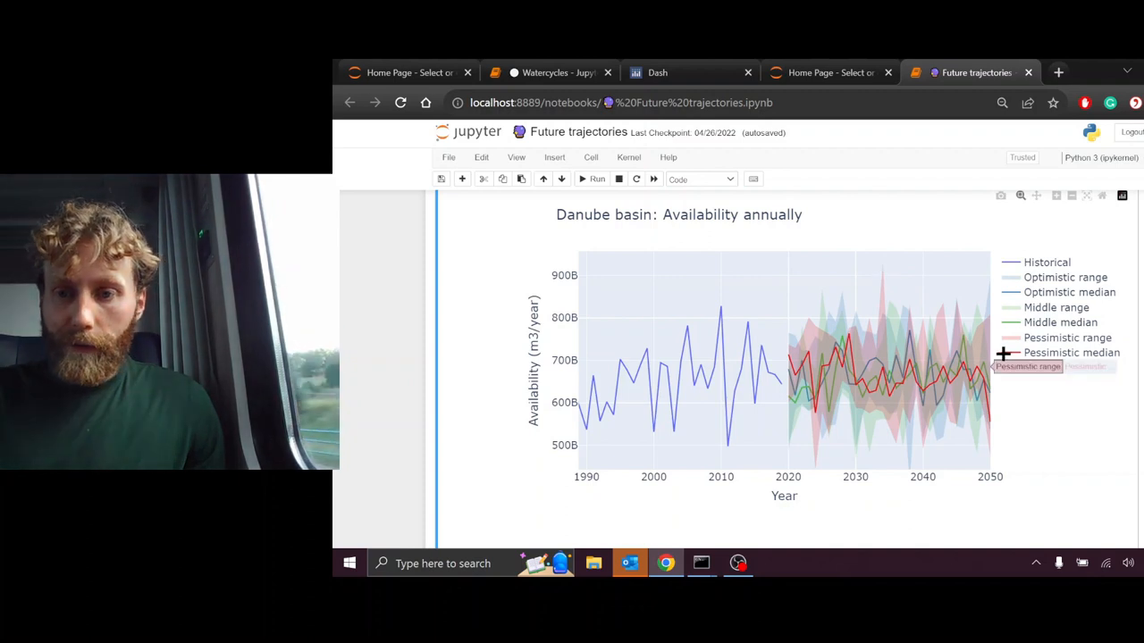
{"action": "mouse_move", "coordinate": [1046, 445]}
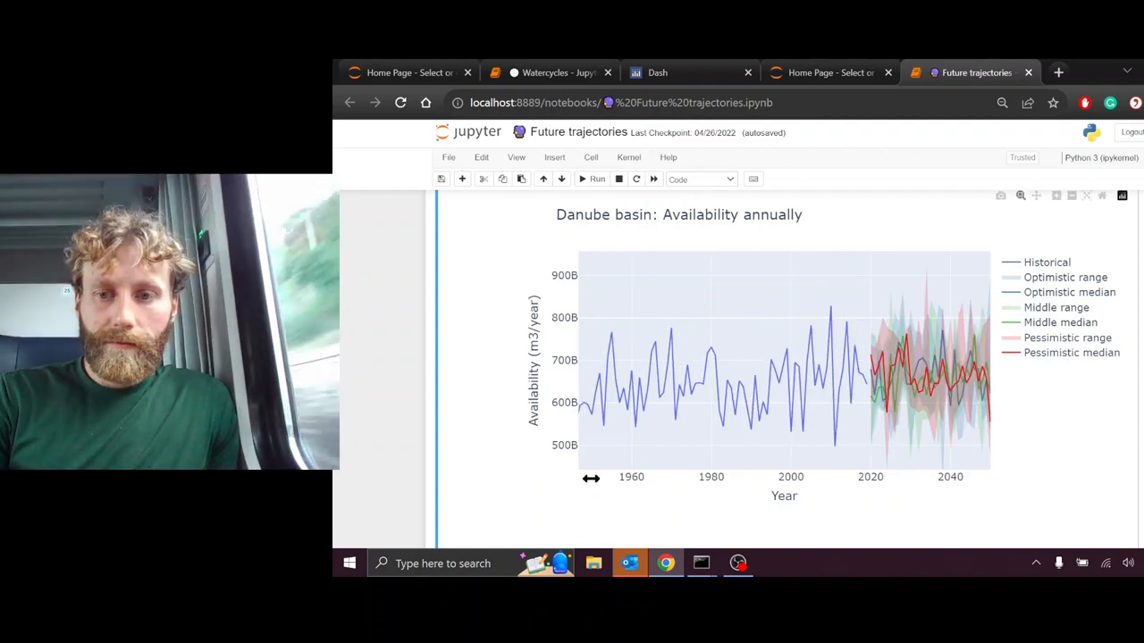
{"action": "mouse_move", "coordinate": [938, 264]}
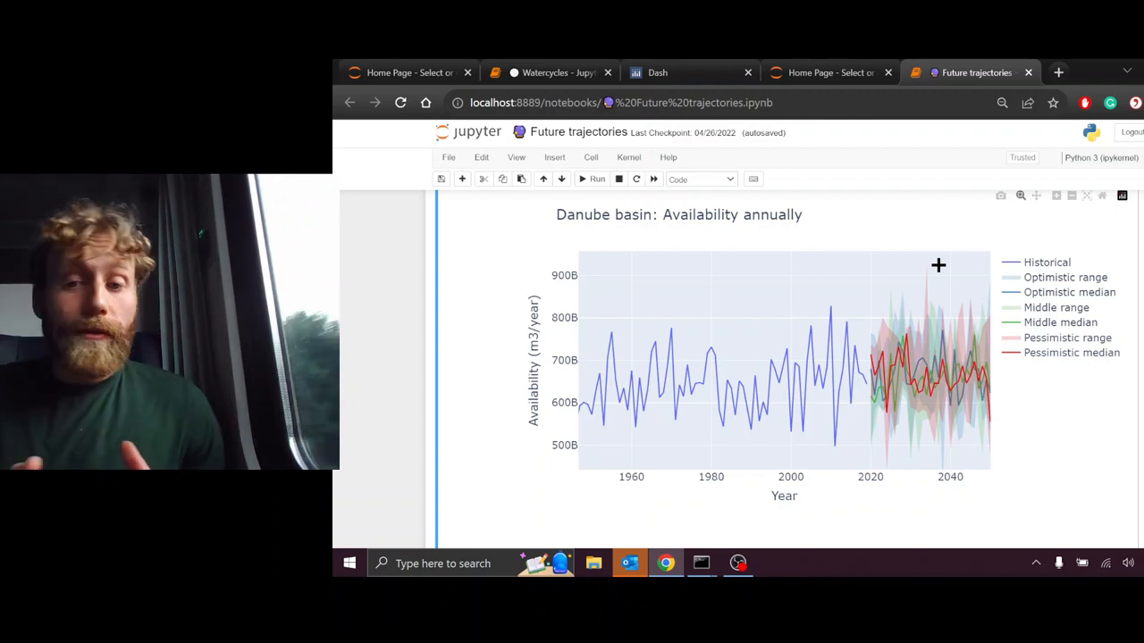
{"action": "mouse_move", "coordinate": [615, 463]}
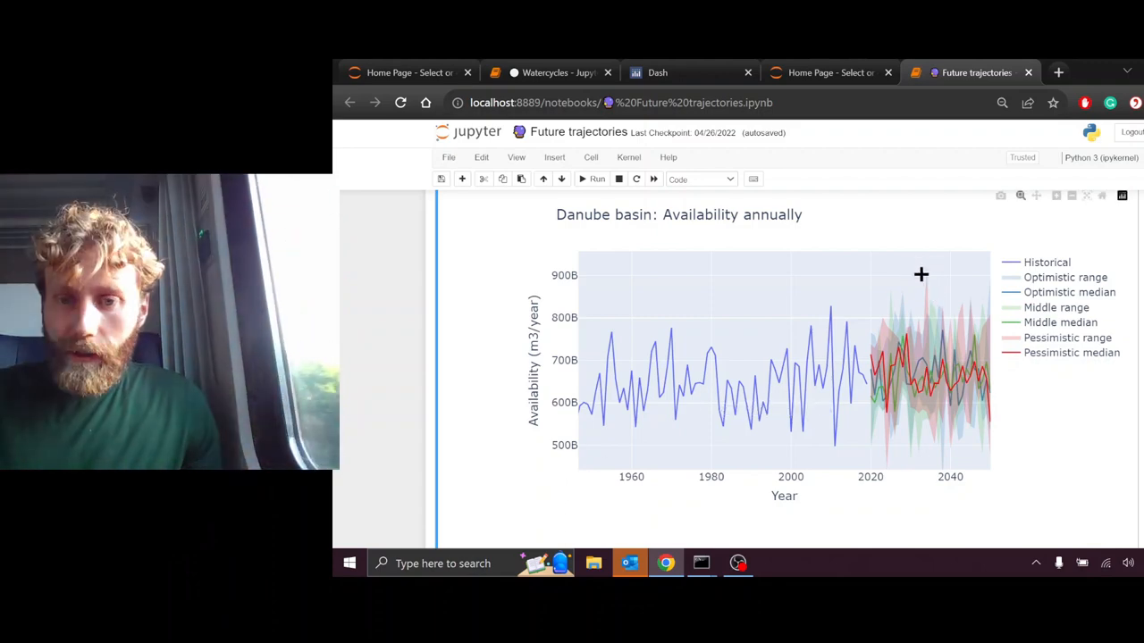
{"action": "mouse_move", "coordinate": [986, 302]}
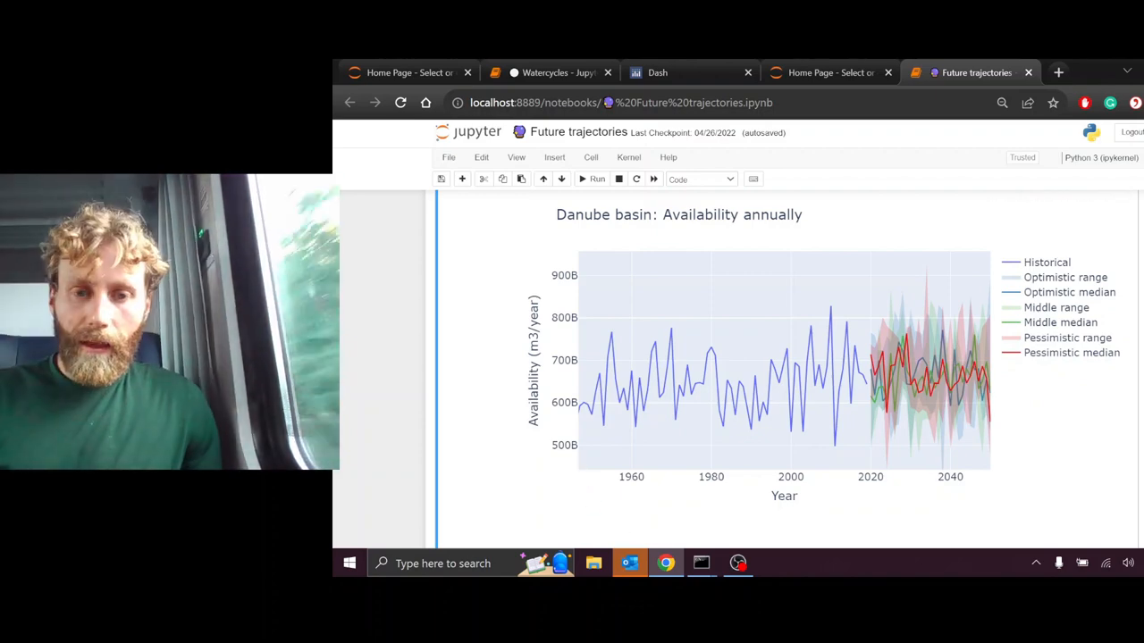
{"action": "scroll", "scroll_direction": "down", "scroll_amount": 3}
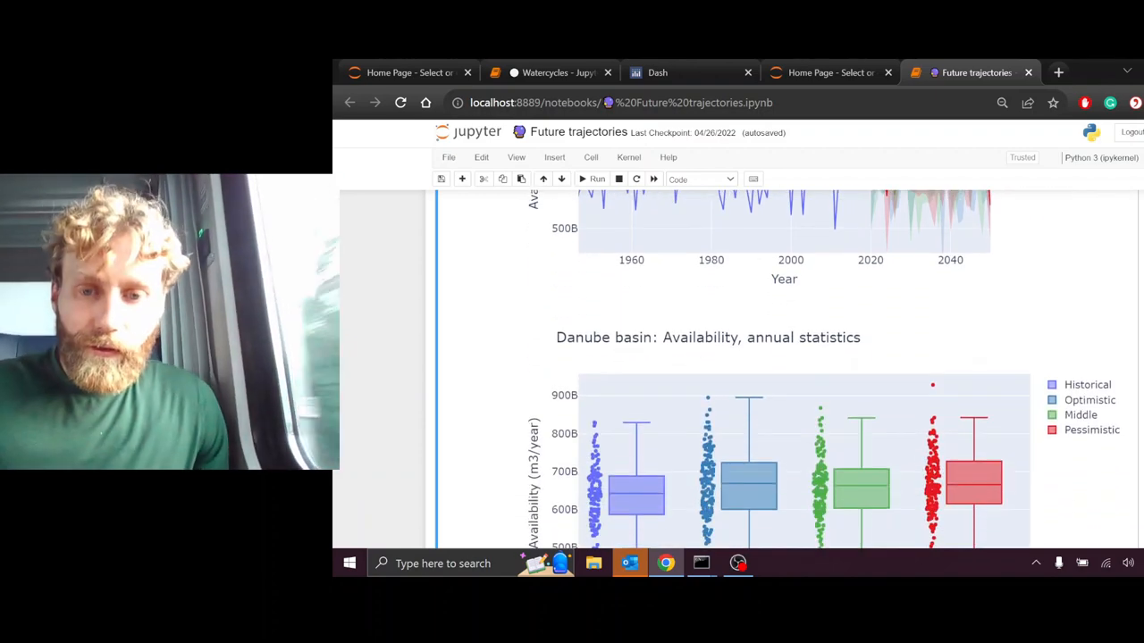
{"action": "scroll", "scroll_direction": "down", "scroll_amount": 3}
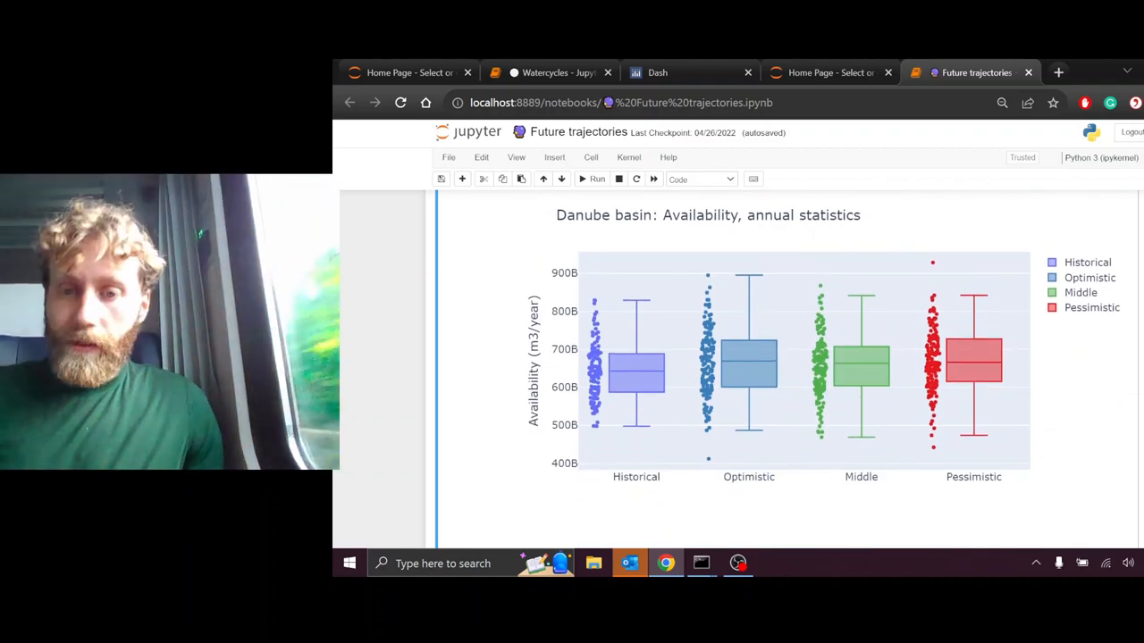
{"action": "mouse_move", "coordinate": [636, 376]}
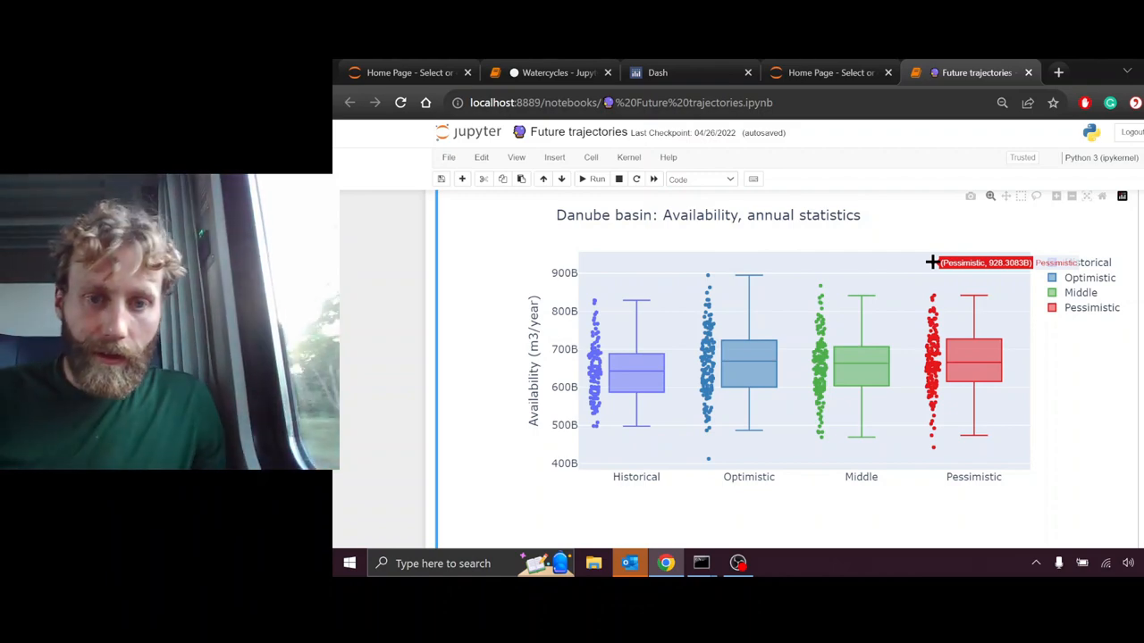
{"action": "mouse_move", "coordinate": [604, 293]}
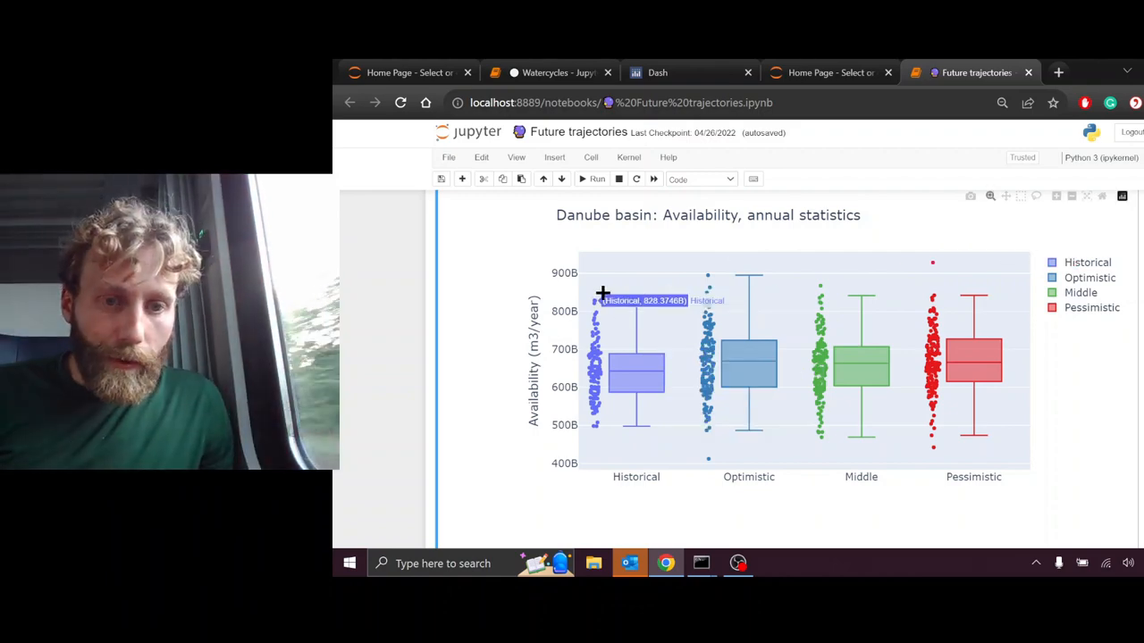
{"action": "mouse_move", "coordinate": [597, 295]}
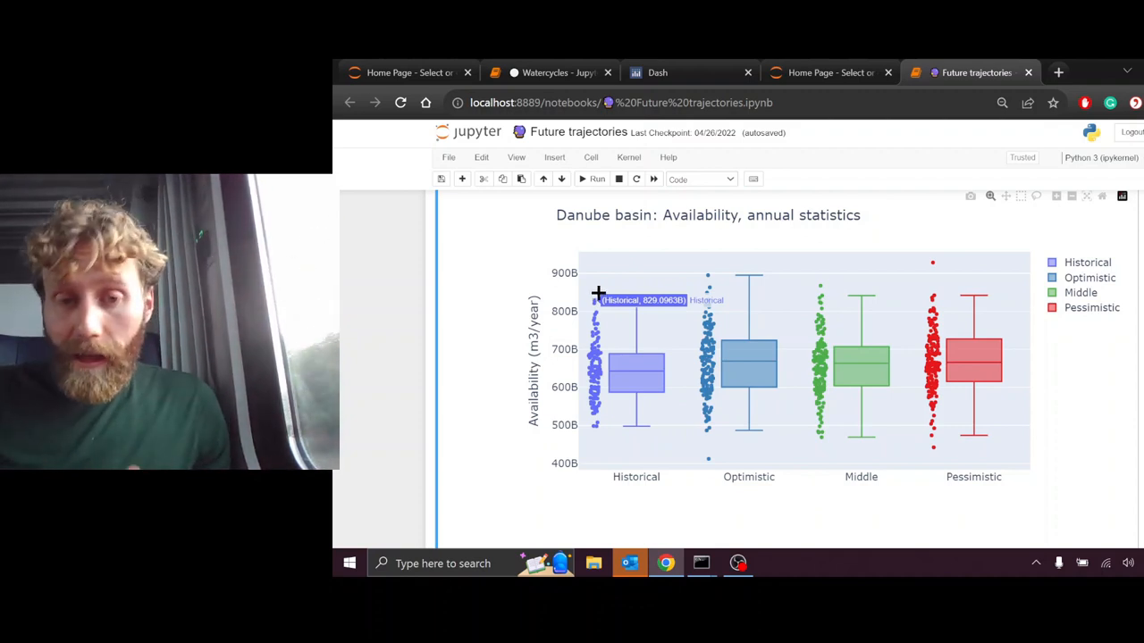
{"action": "mouse_move", "coordinate": [704, 279]}
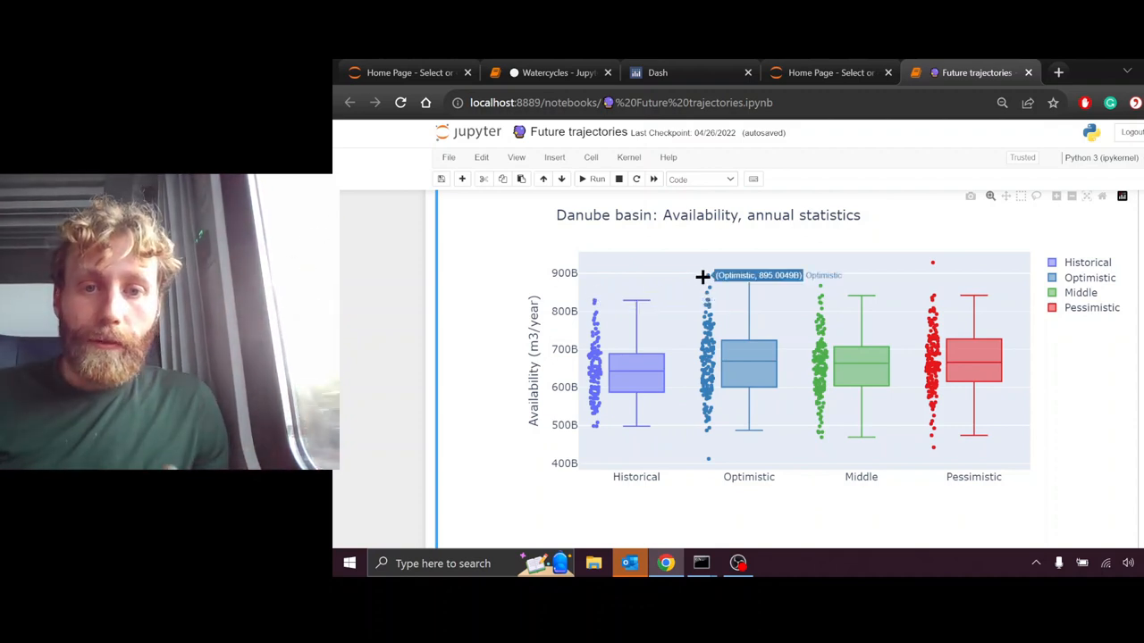
{"action": "mouse_move", "coordinate": [825, 285]}
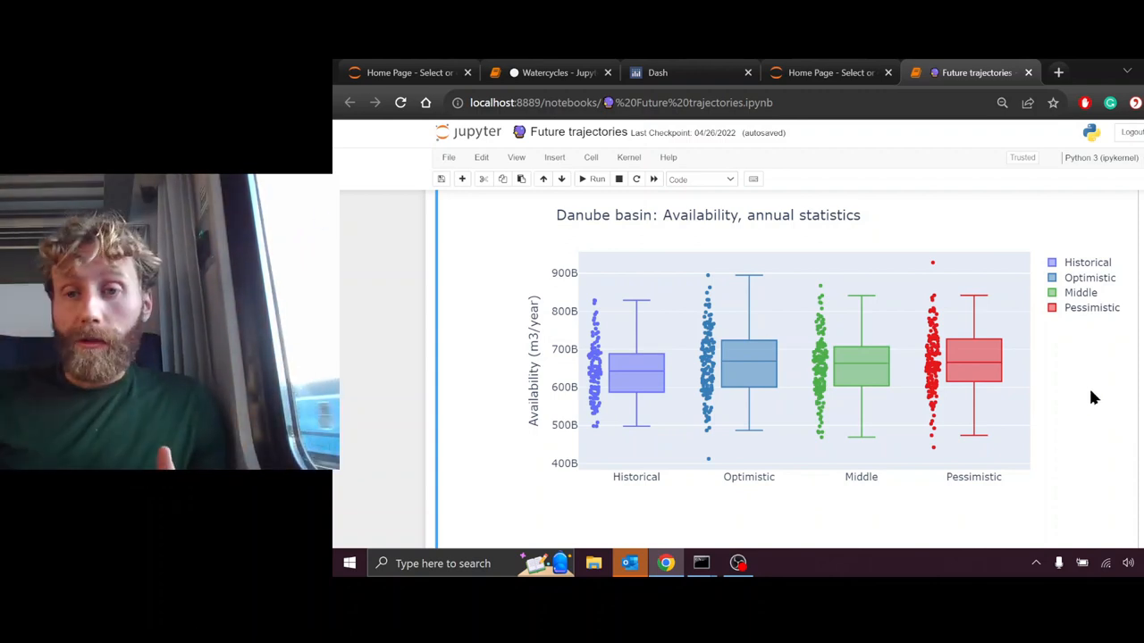
Scroll down to the 'Danube basin: Demands annually' line plot and its printed demand array.
{"action": "scroll", "scroll_direction": "down", "scroll_amount": 3}
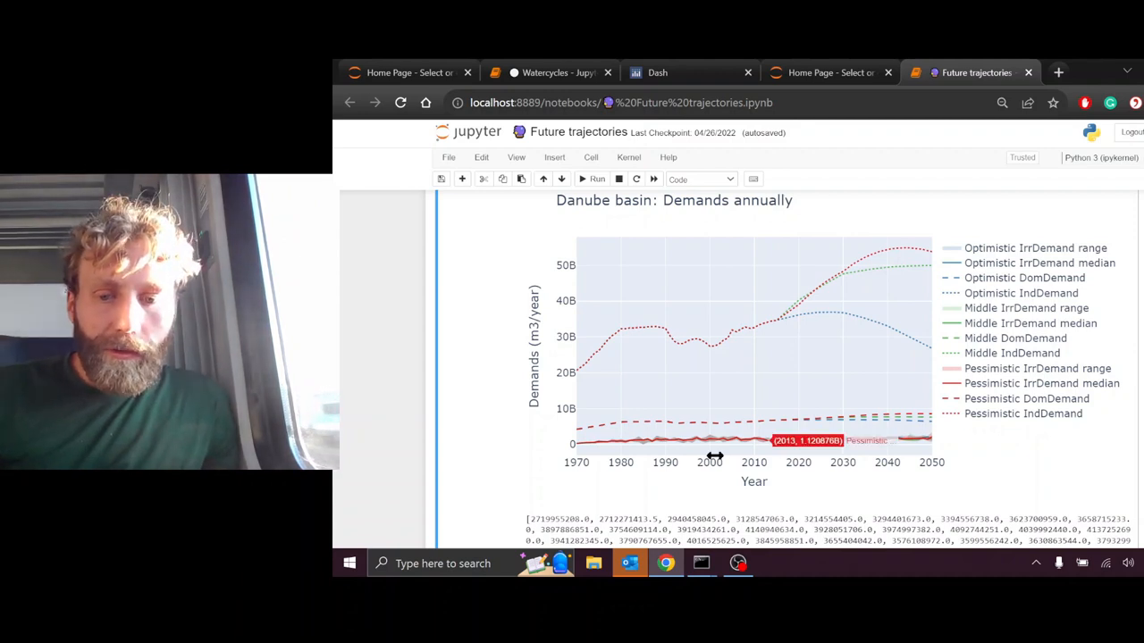
{"action": "mouse_move", "coordinate": [772, 295]}
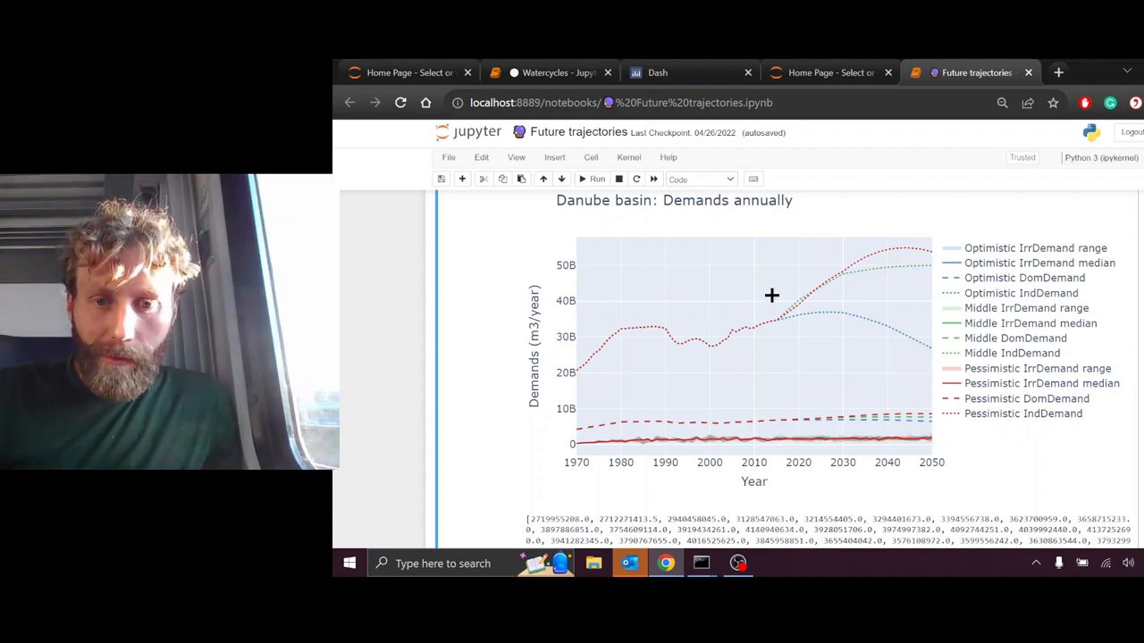
{"action": "mouse_move", "coordinate": [776, 314]}
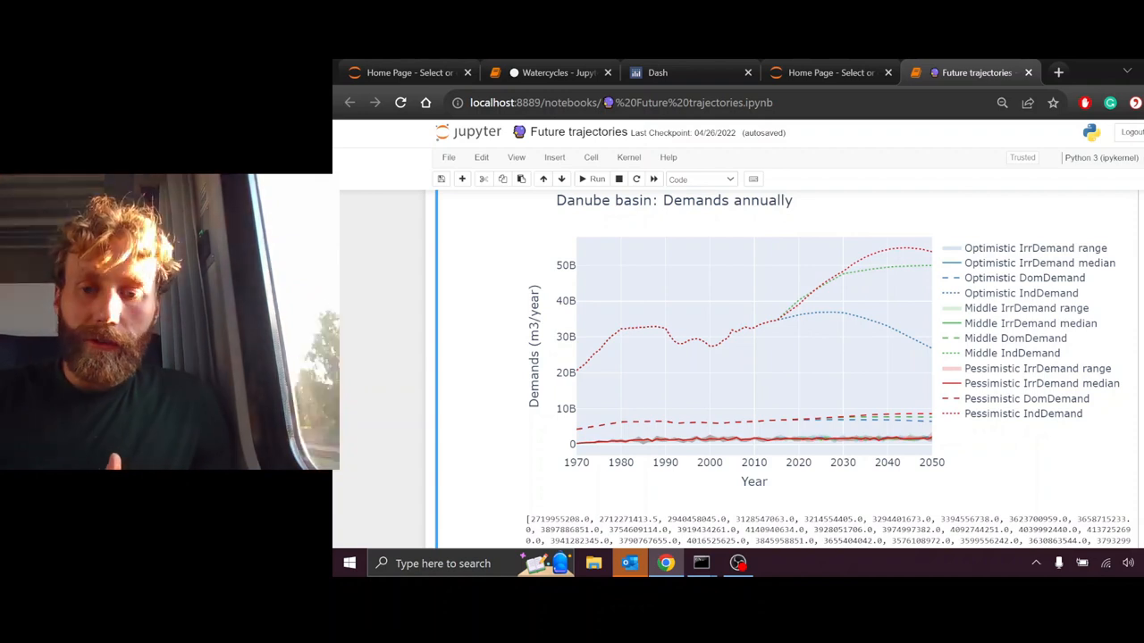
{"action": "mouse_move", "coordinate": [865, 354]}
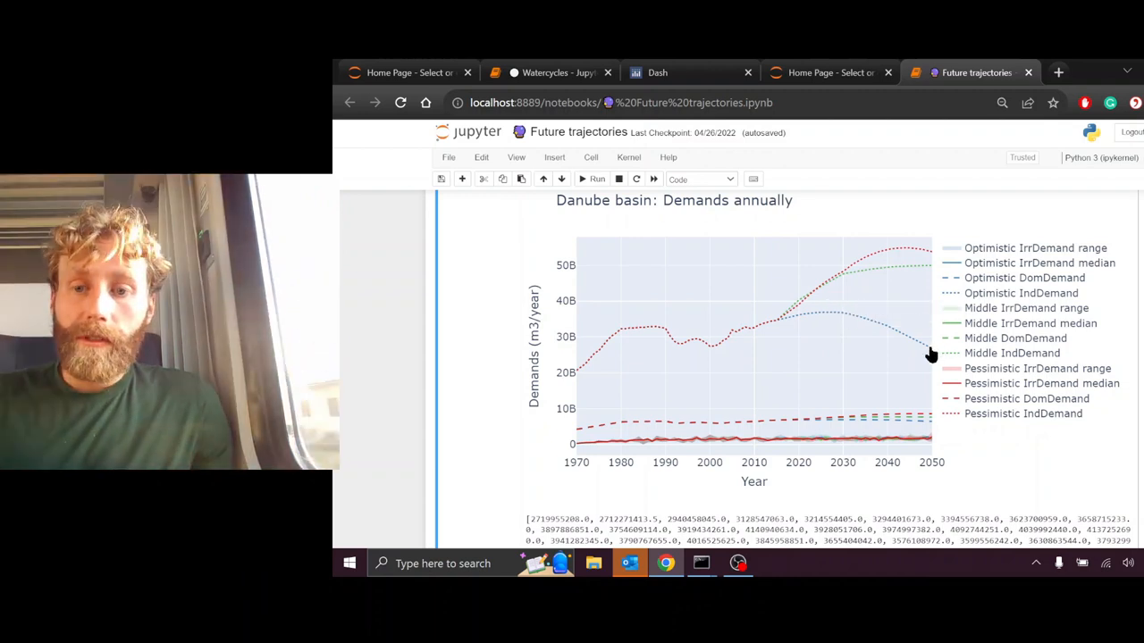
{"action": "mouse_move", "coordinate": [927, 349]}
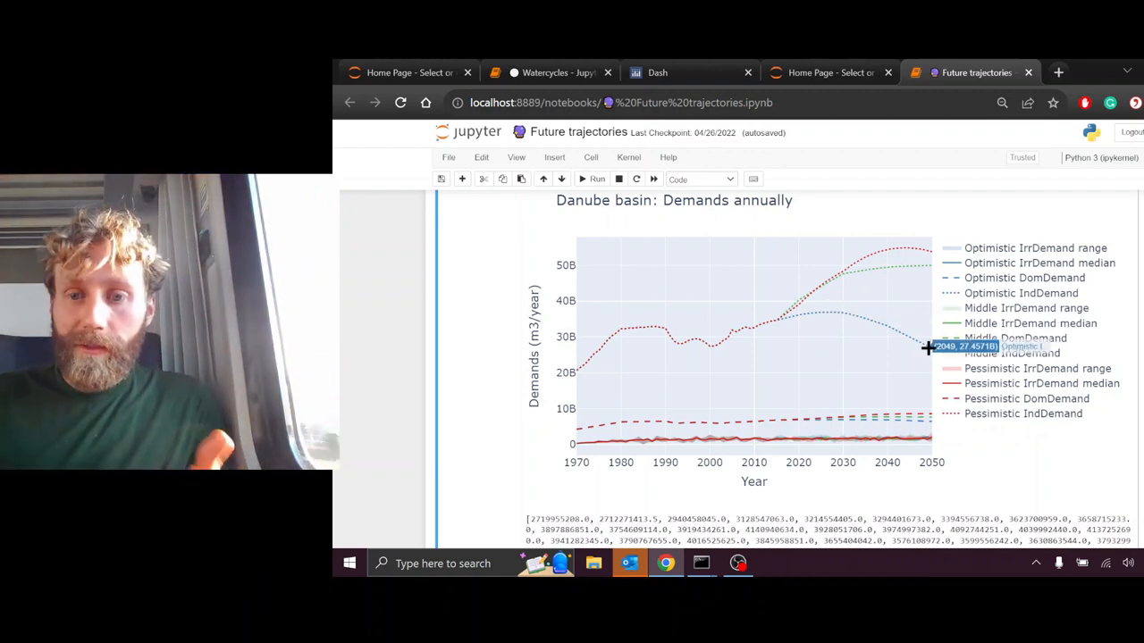
{"action": "mouse_move", "coordinate": [826, 261]}
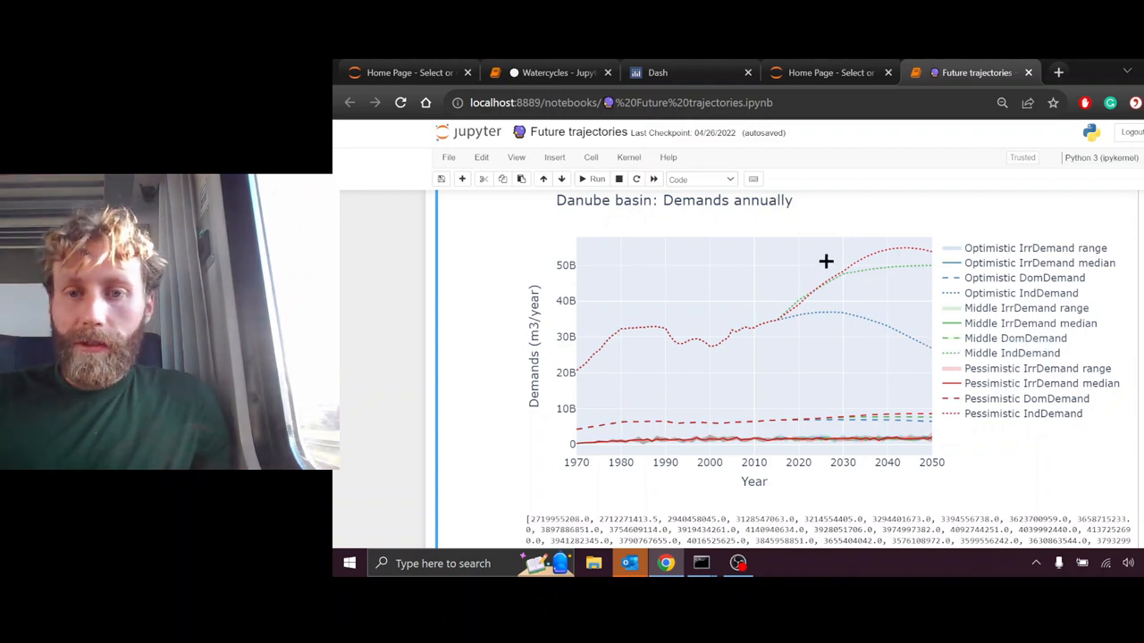